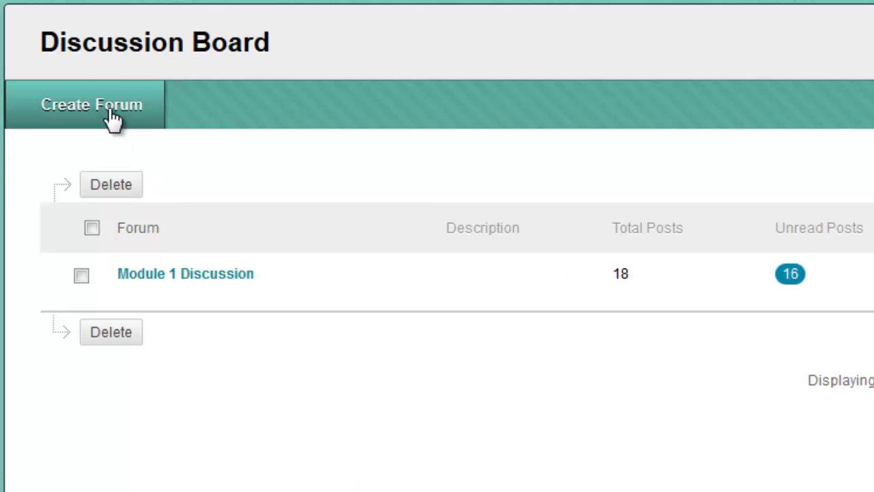
pyautogui.moveTo(273, 298)
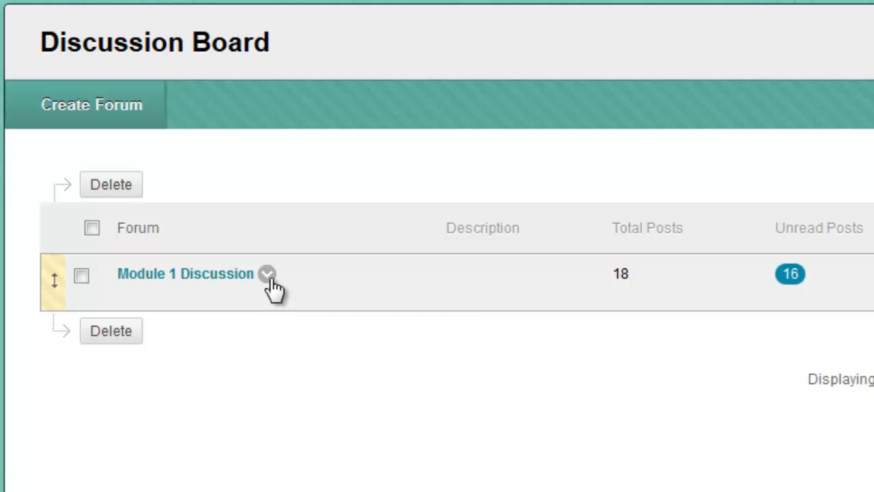
# - Bring up the actions menu for the Module 1 Discussion forum
pyautogui.click(268, 273)
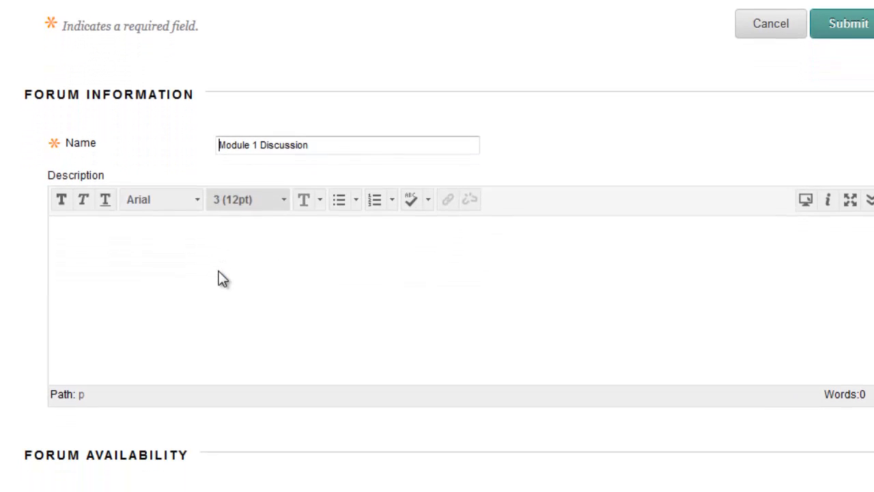
# - Grade the discussion forum as a whole with 25 points possible and review the needs-grading choices
pyautogui.scroll(-3)
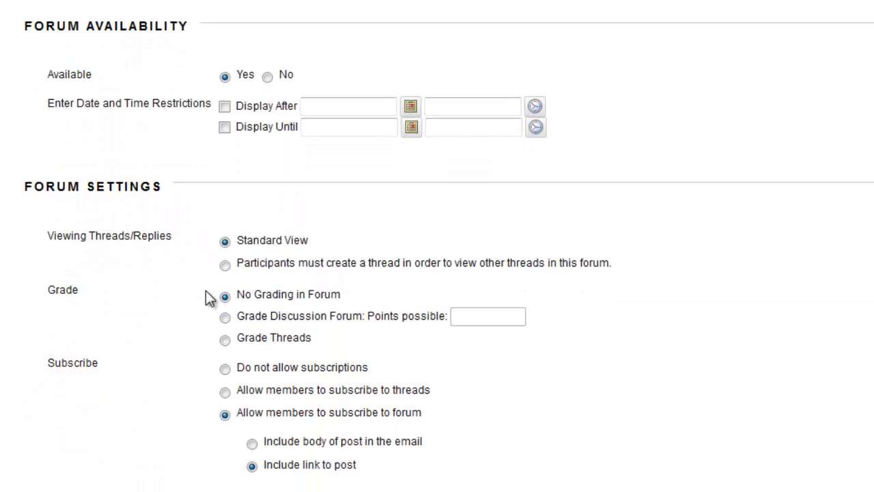
pyautogui.click(224, 317)
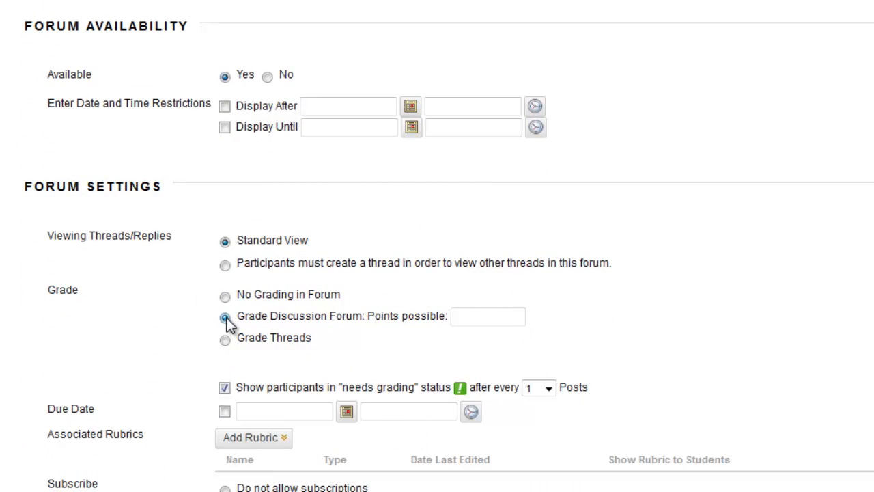
pyautogui.click(488, 317)
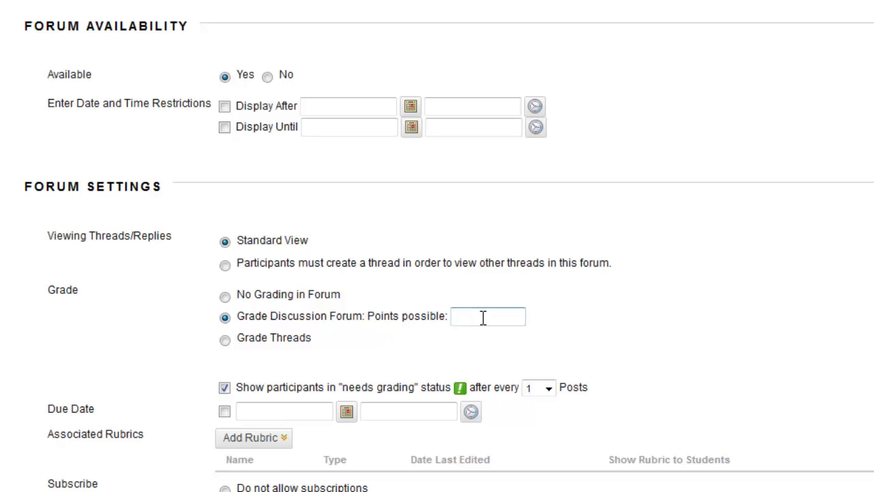
pyautogui.write('25')
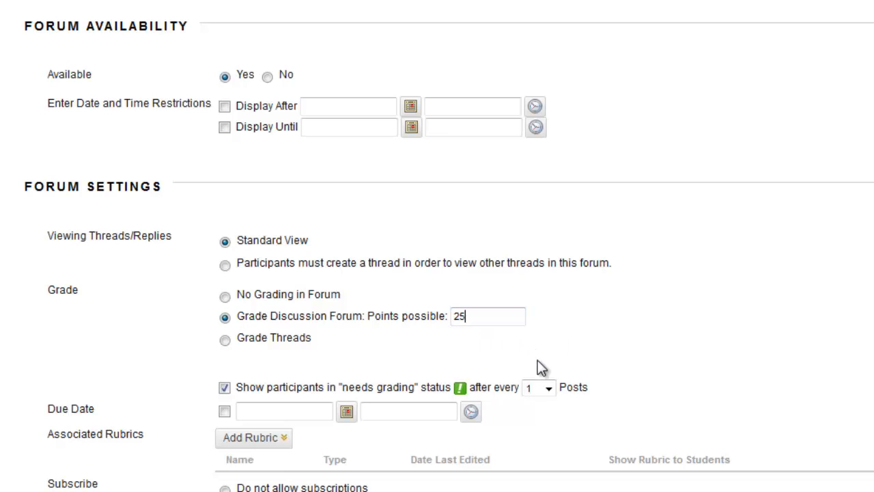
pyautogui.click(549, 388)
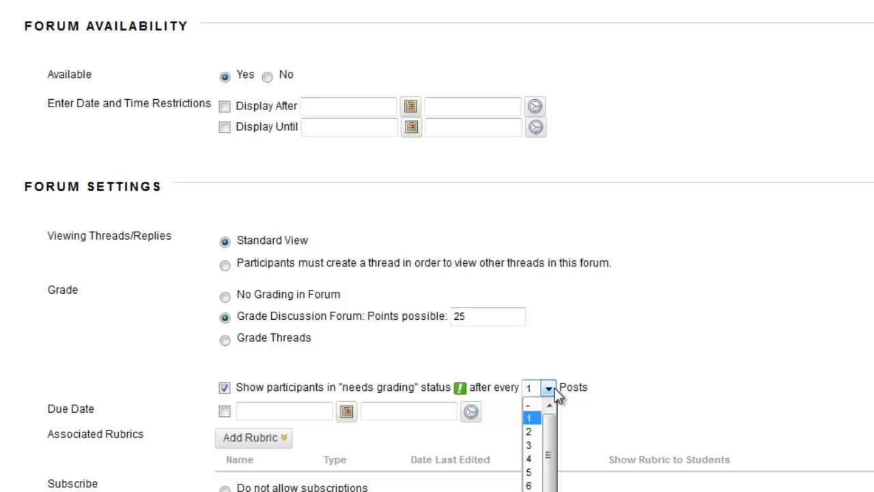
pyautogui.scroll(-3)
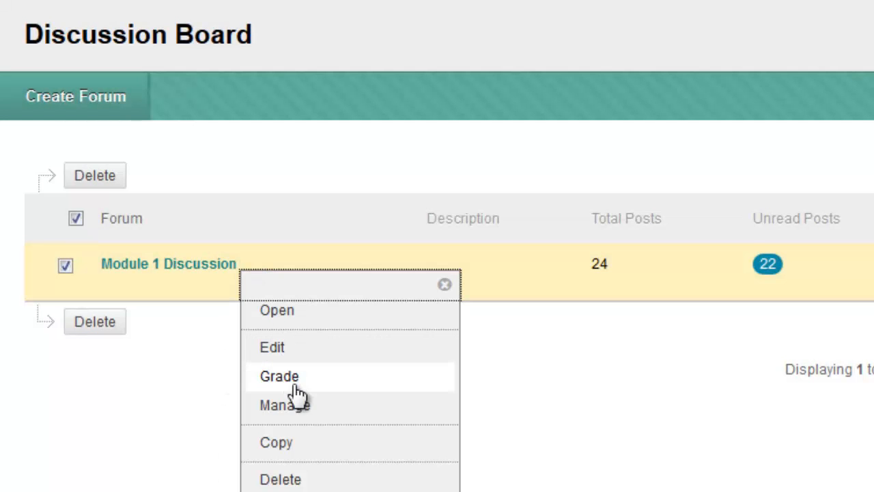
# - Start grading the Module 1 Discussion forum to list its six participants
pyautogui.click(446, 284)
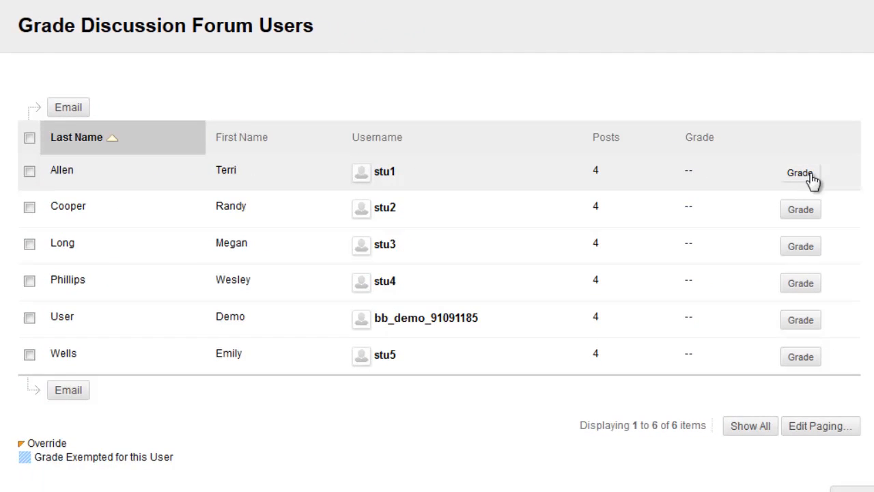
pyautogui.click(800, 172)
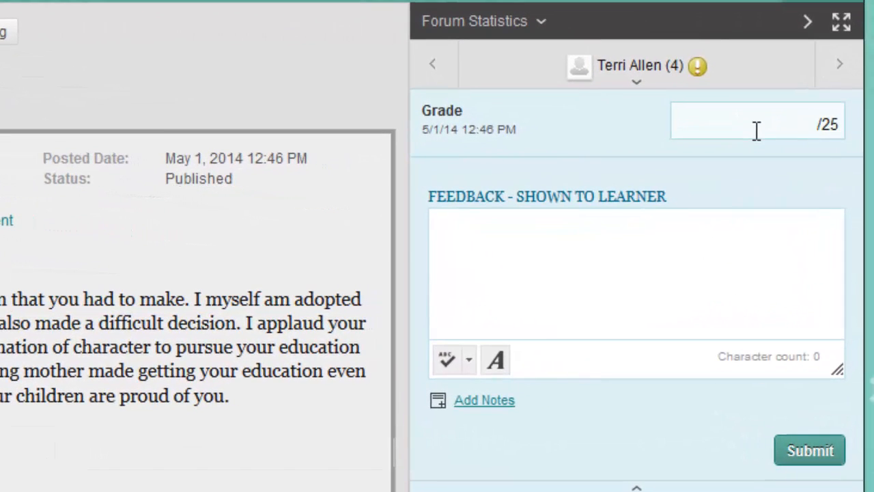
pyautogui.write('24')
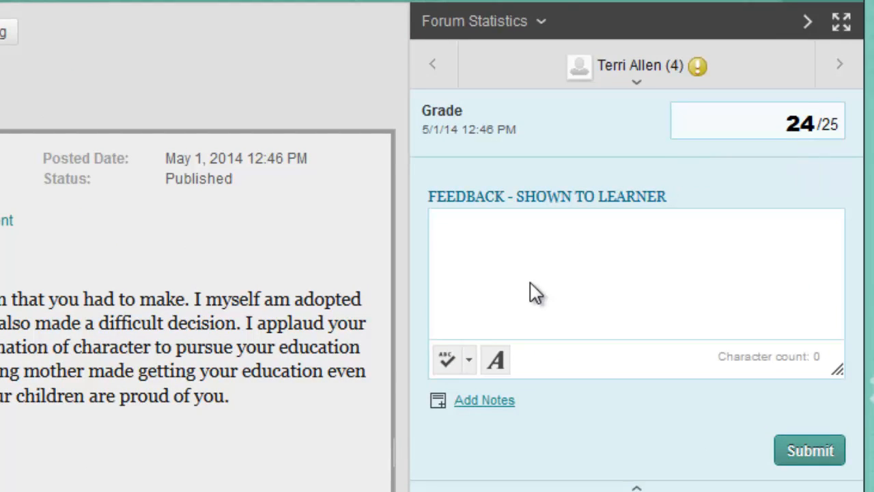
pyautogui.write('Thanks for sharing. You did a nice job turning something "bad" into something "positive."')
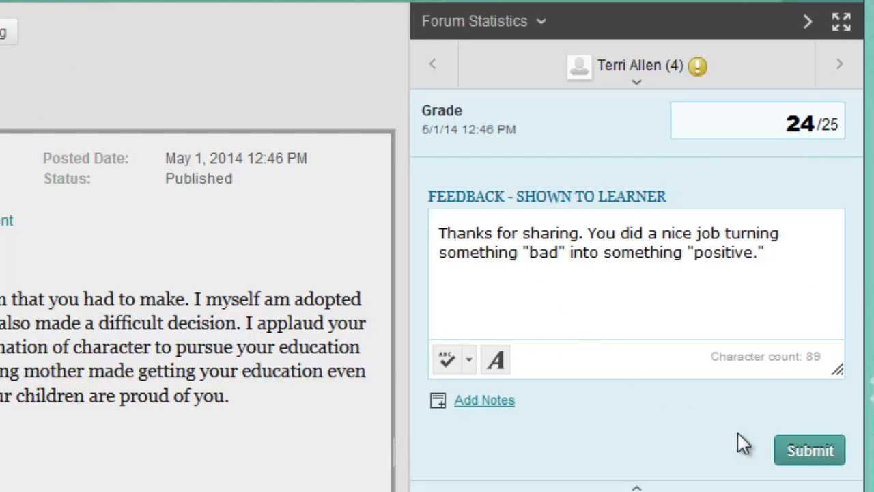
pyautogui.click(808, 451)
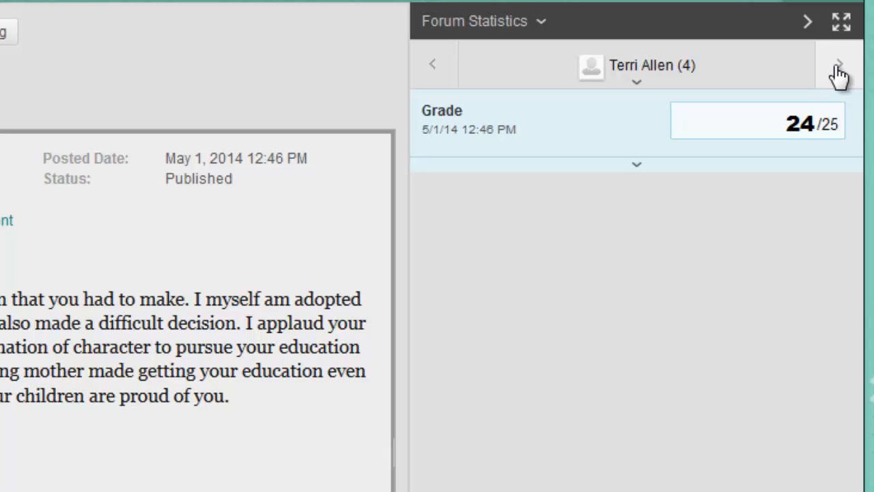
pyautogui.click(839, 66)
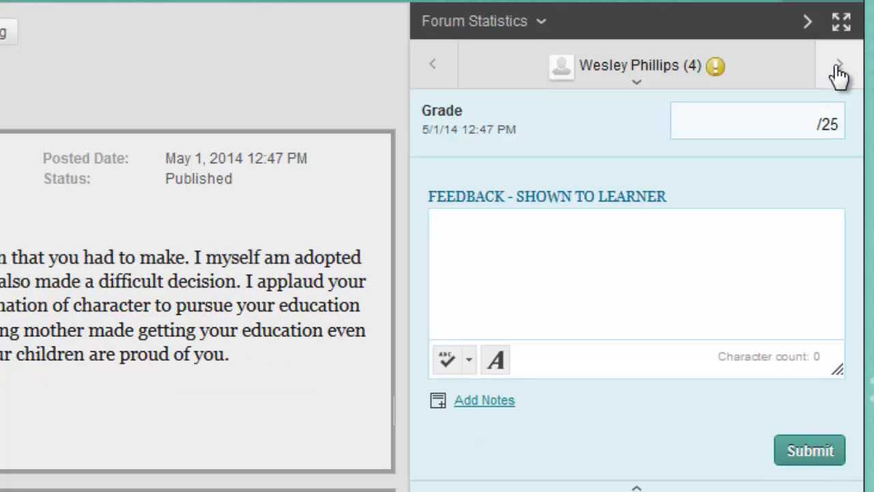